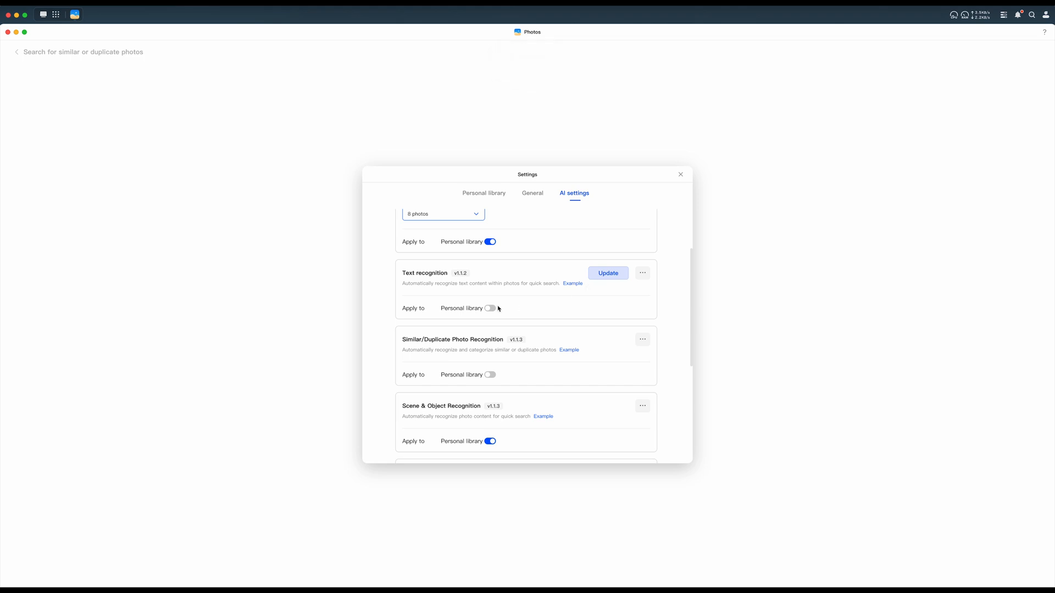
Enable a recognition feature for the personal library and update Pet Recognition to the newer version
click(490, 308)
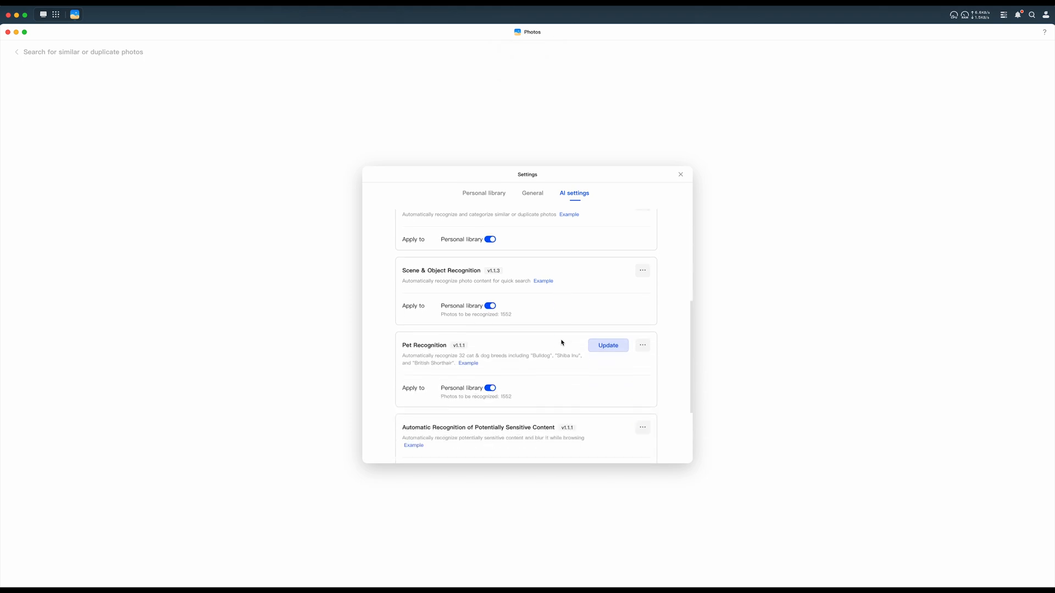
click(607, 345)
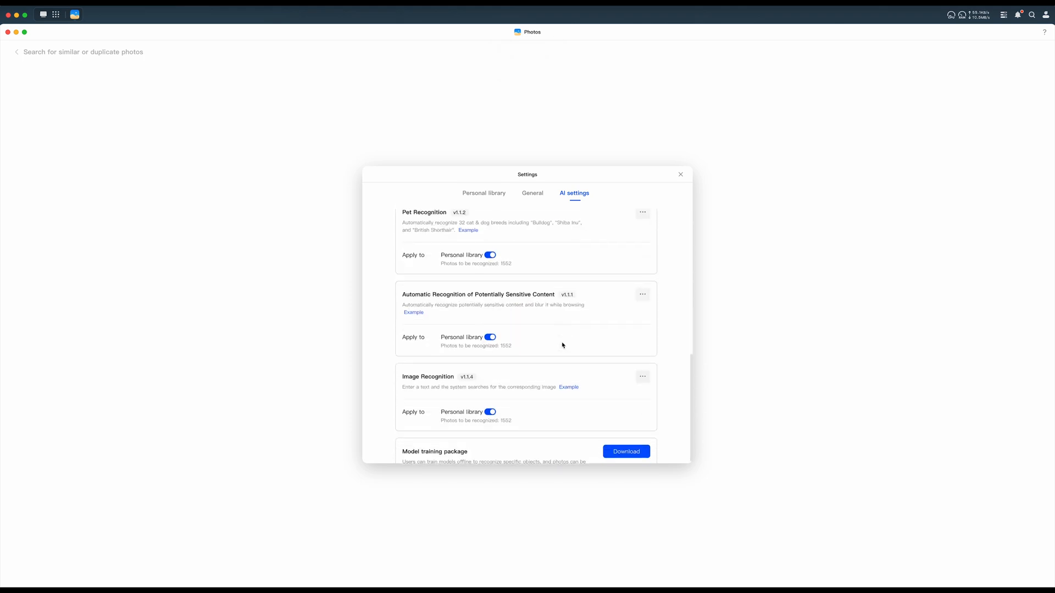
scroll(down, 3)
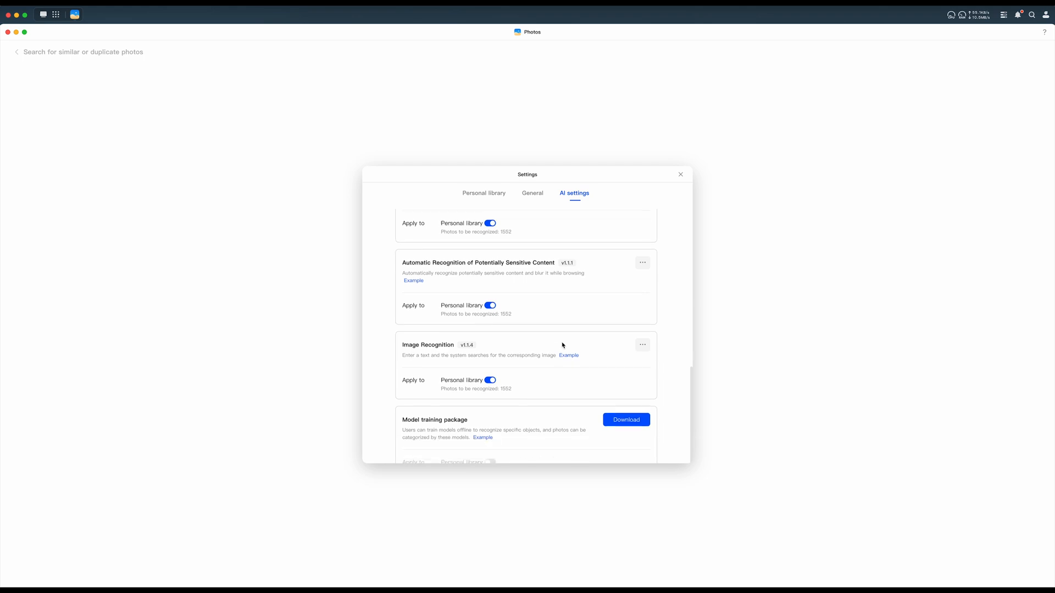
scroll(down, 3)
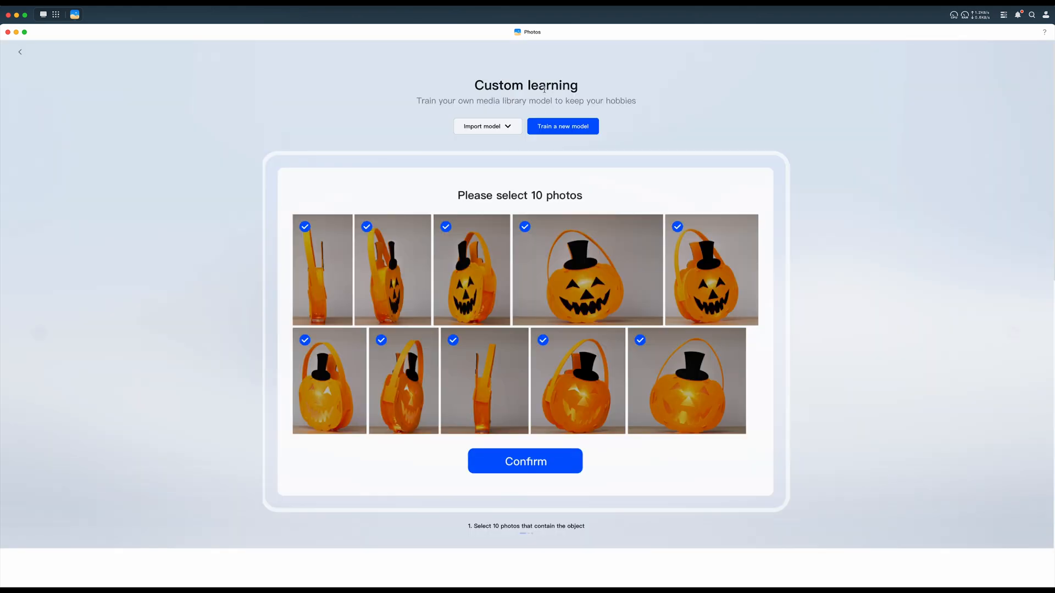
Open and close the Import model dropdown on the Custom learning page
click(486, 126)
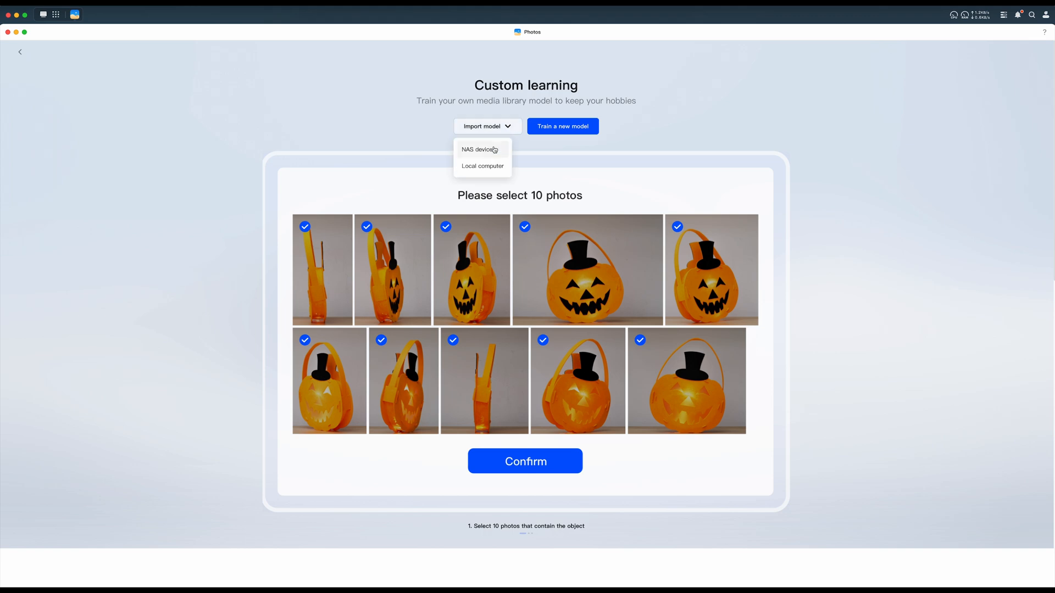
click(483, 166)
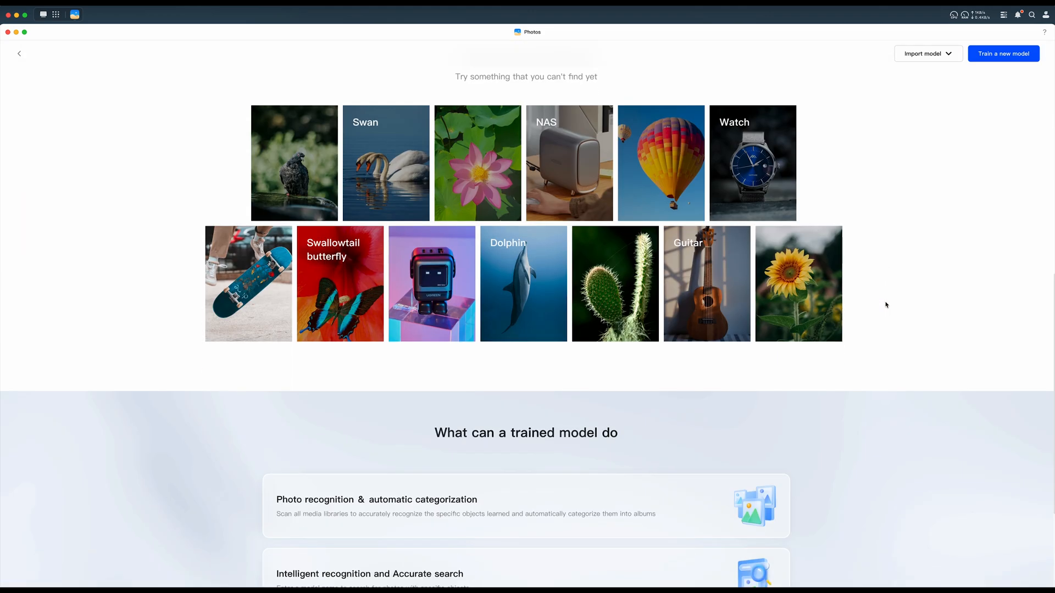
scroll(down, 3)
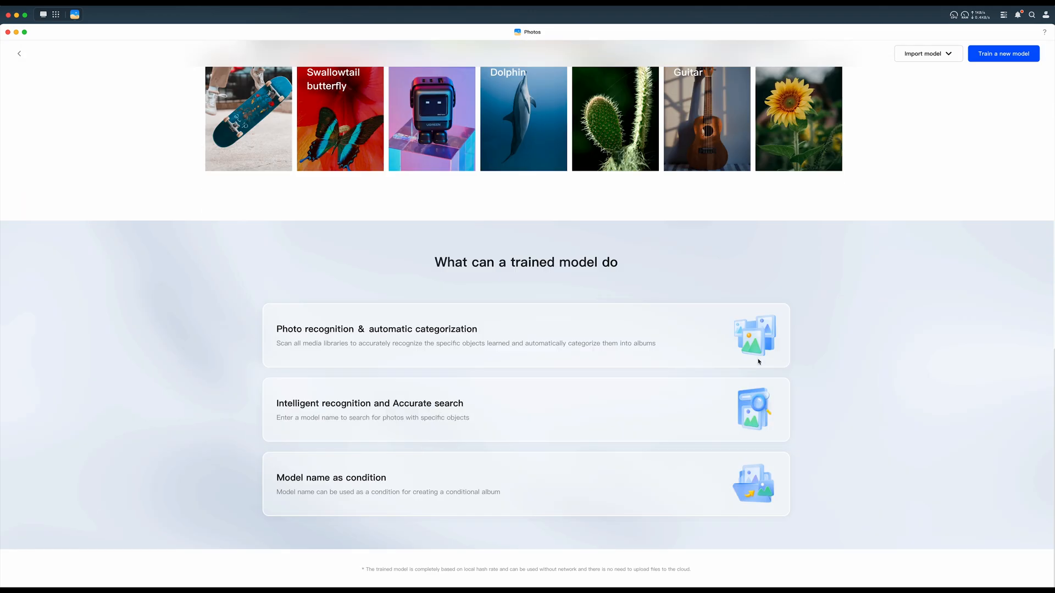
mouse_move(690, 326)
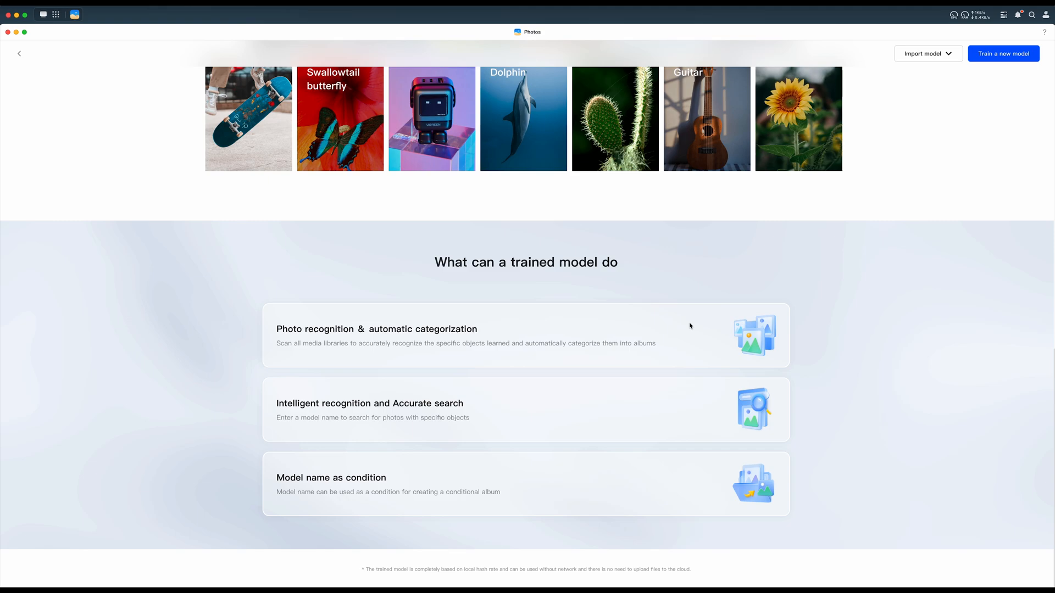